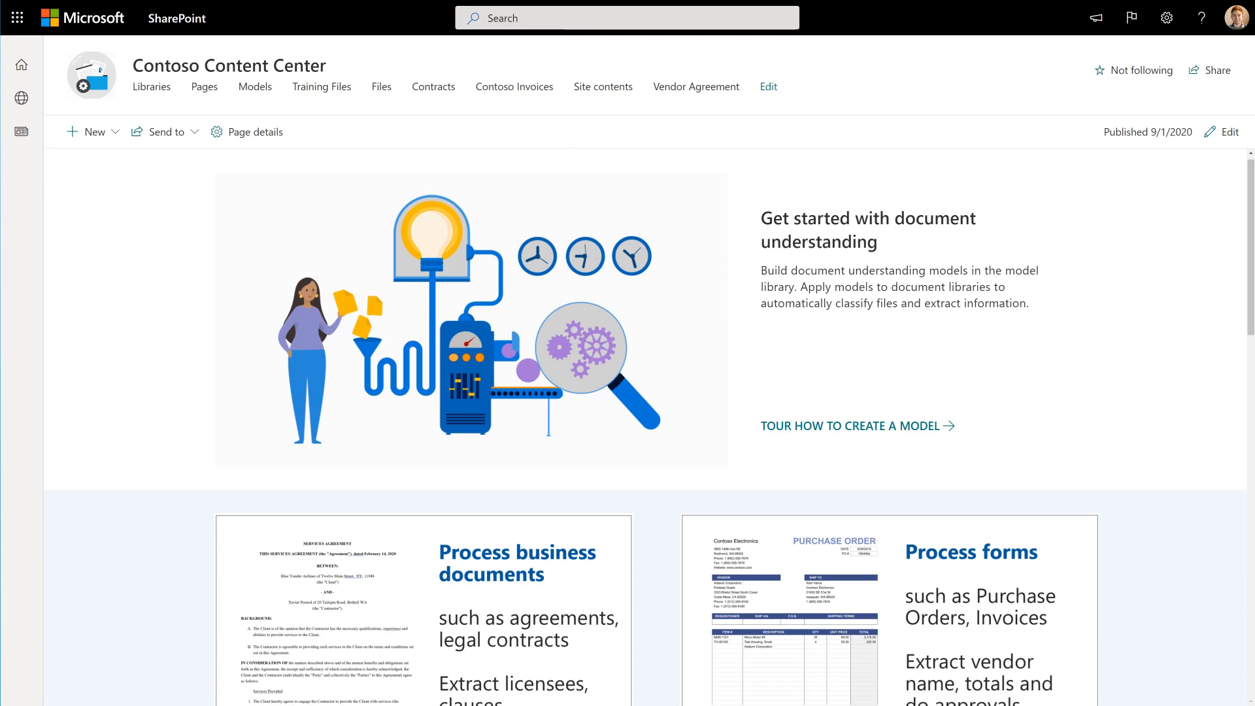
scroll(down, 3)
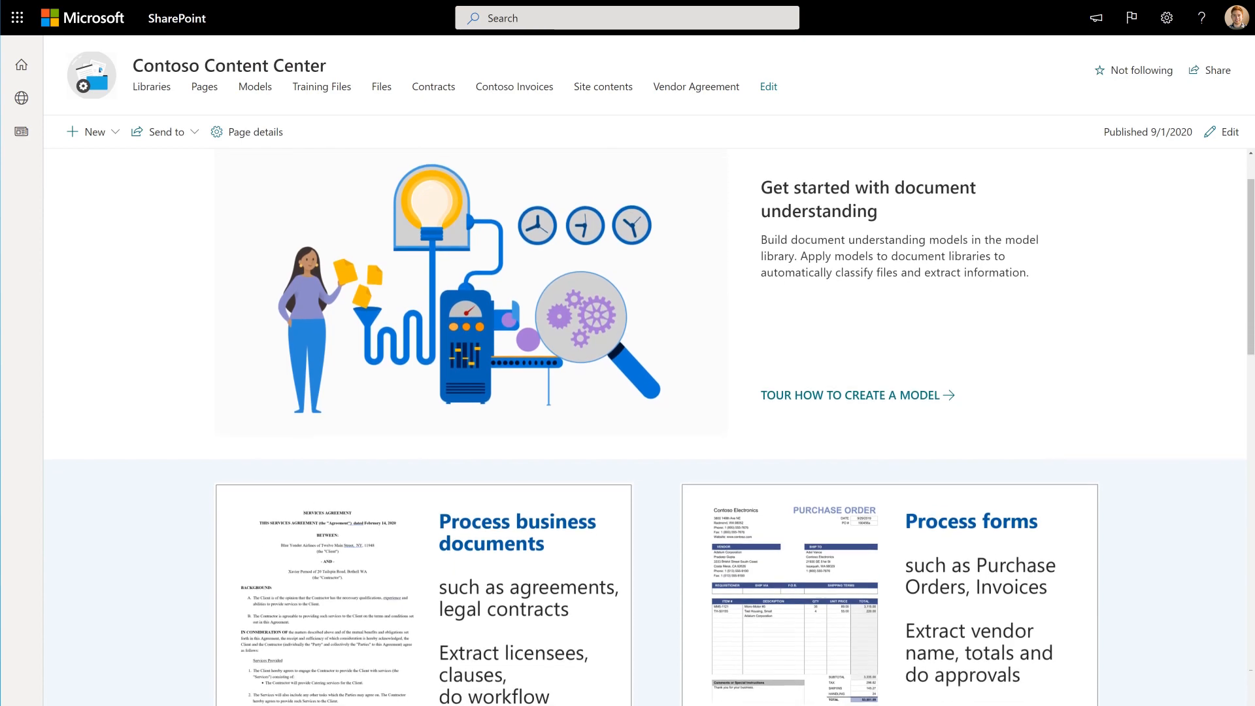
scroll(down, 3)
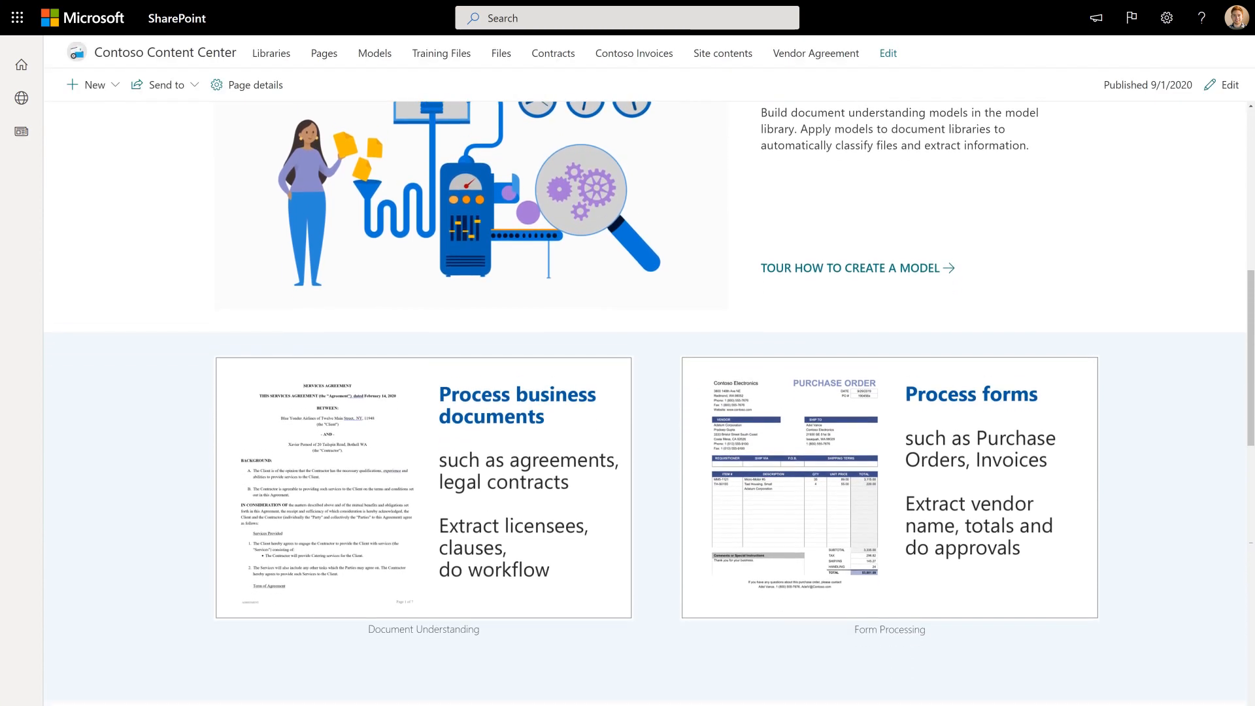
scroll(down, 3)
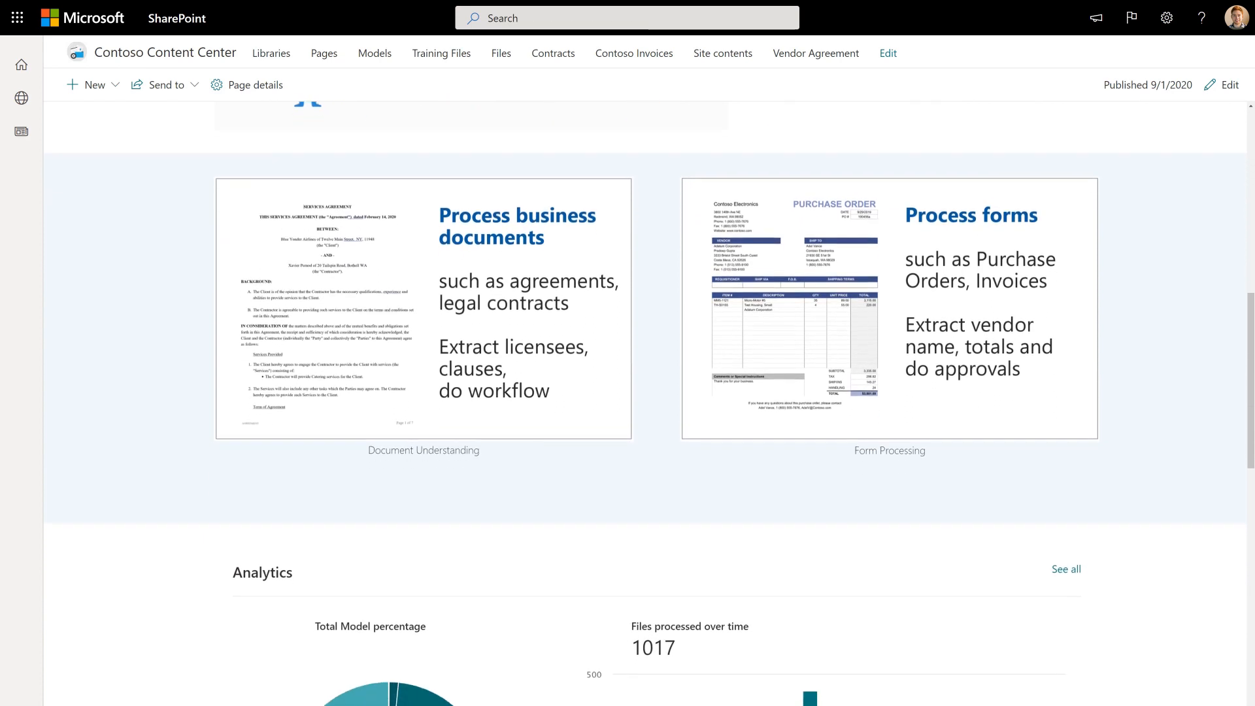
scroll(down, 3)
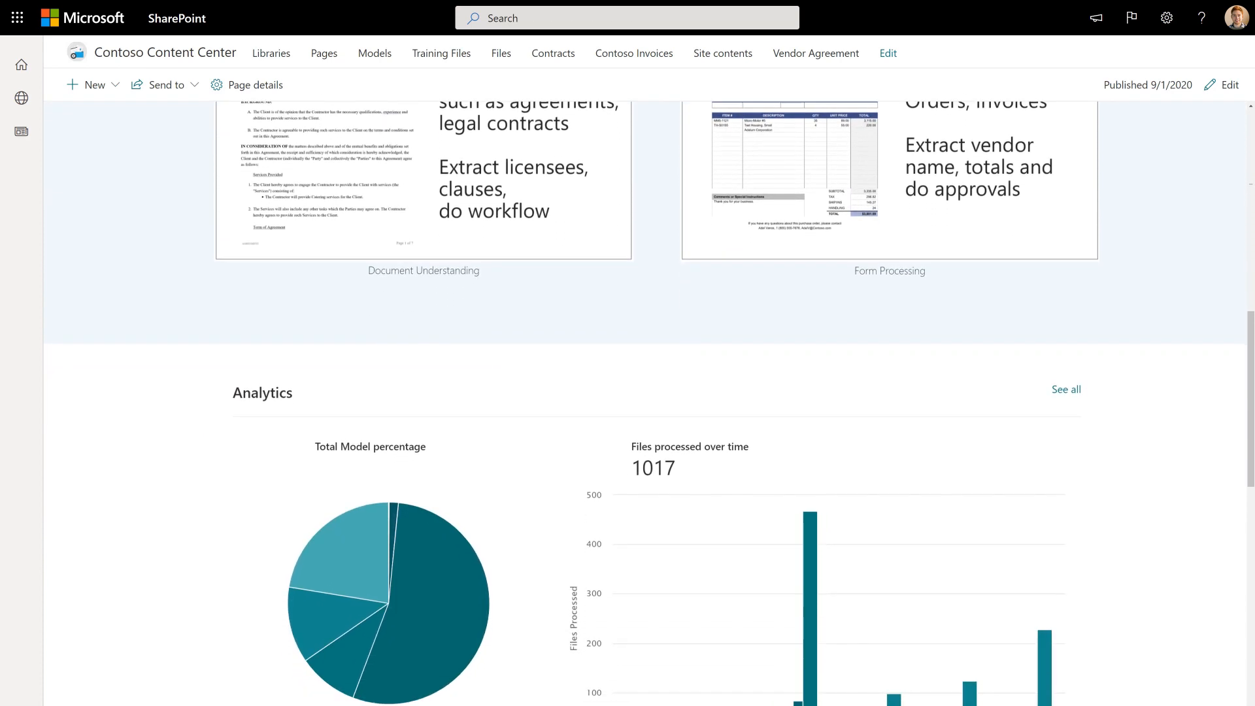
scroll(down, 3)
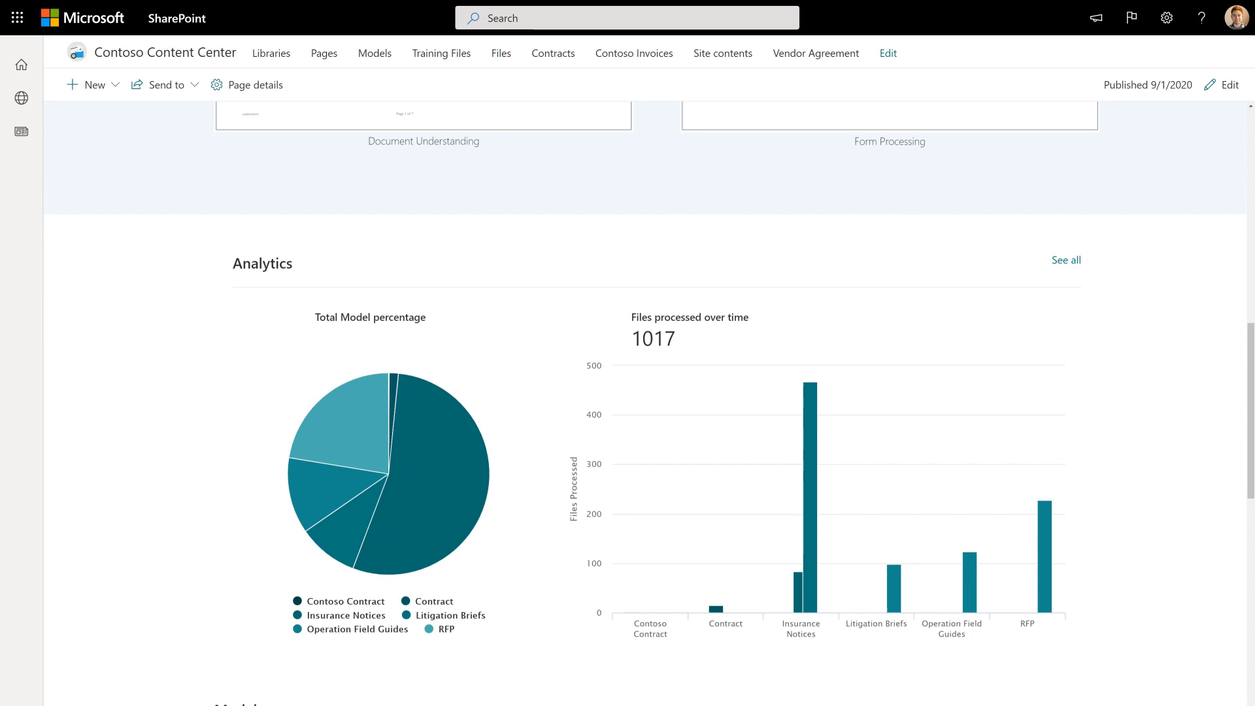
scroll(down, 3)
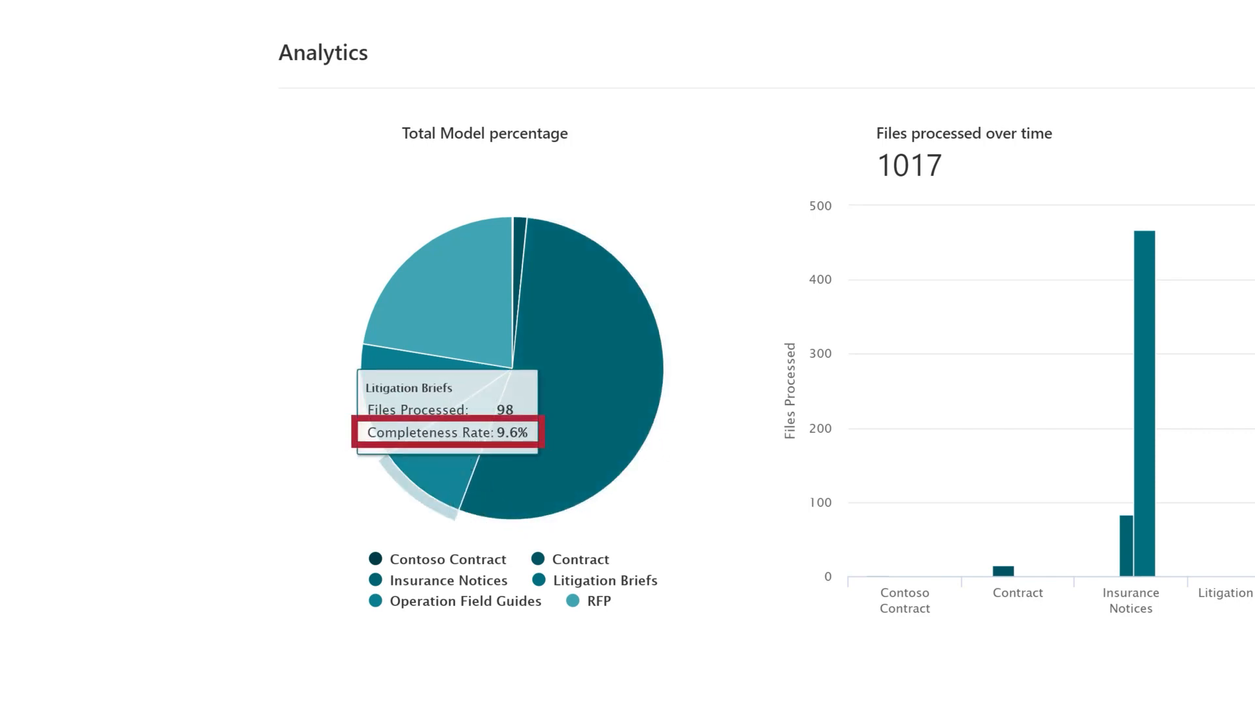
scroll(right, 3)
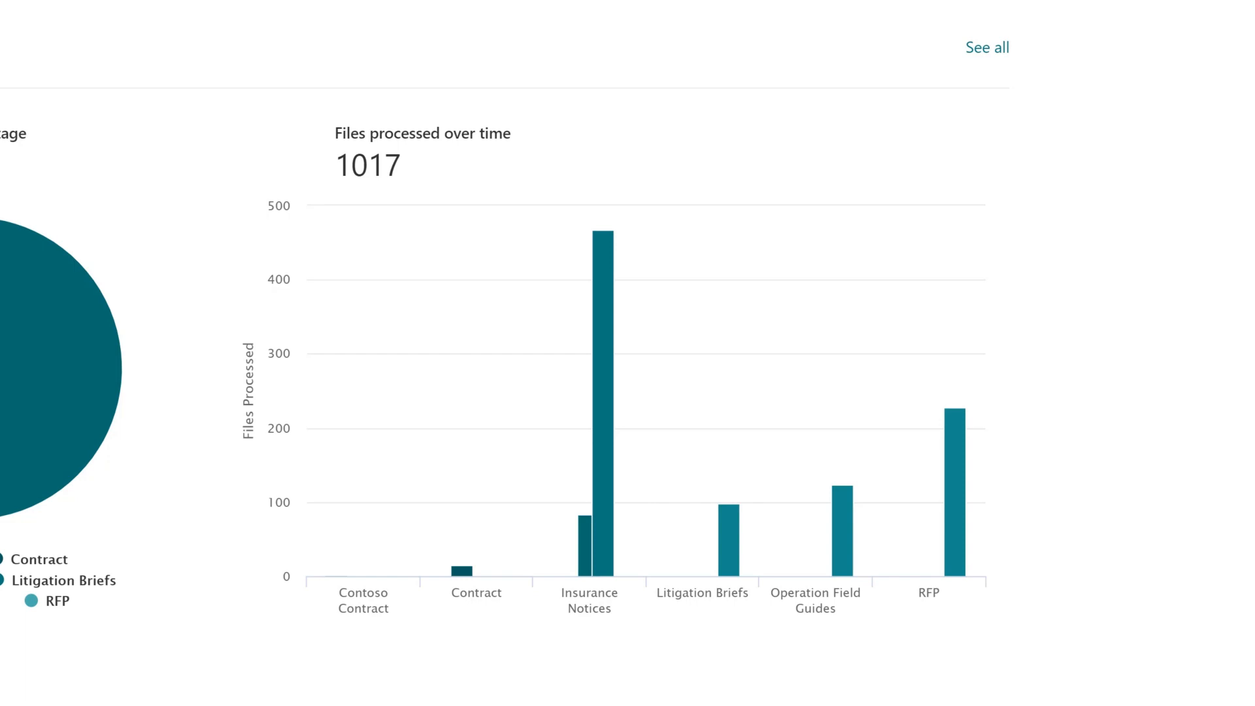
mouse_move(590, 552)
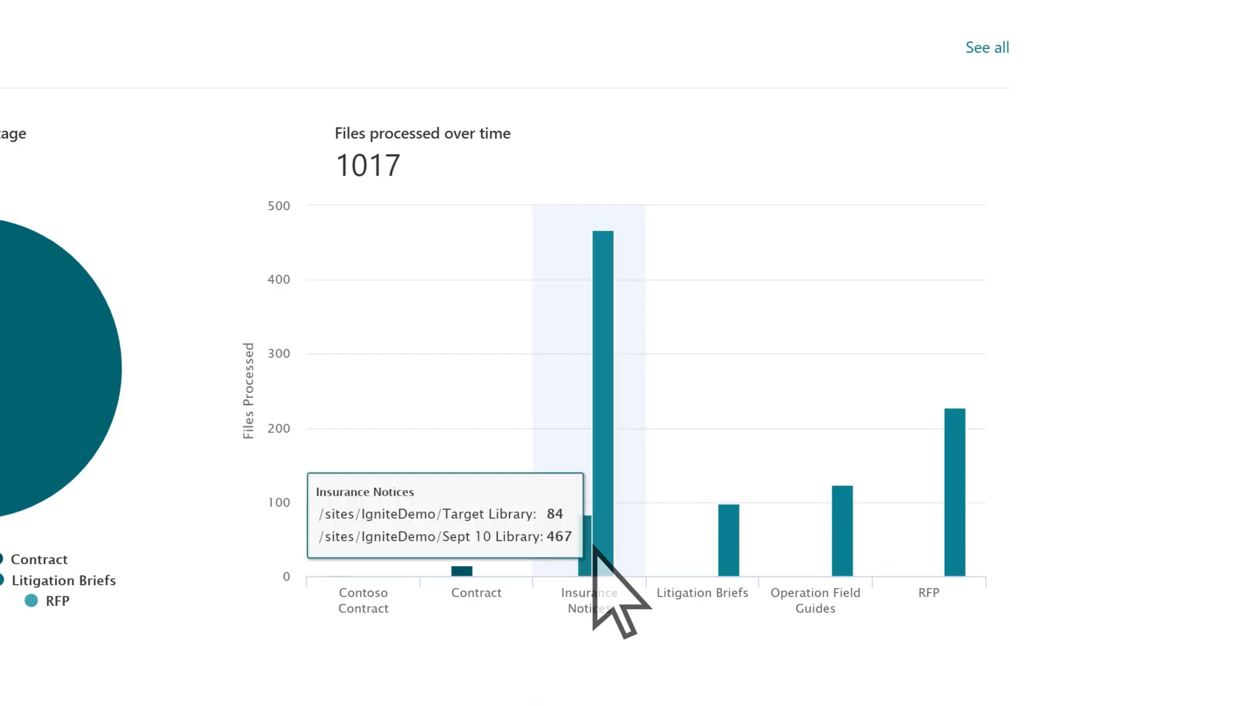